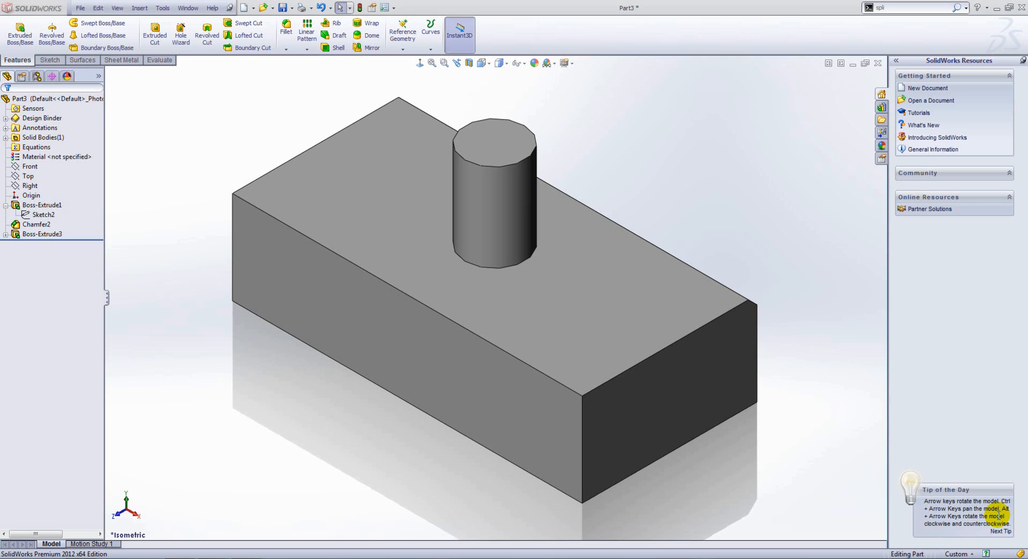
- Create face fillet Fillet8 with the block's top face and front face as the two face sets
{"action": "left_click", "coordinate": [344, 207]}
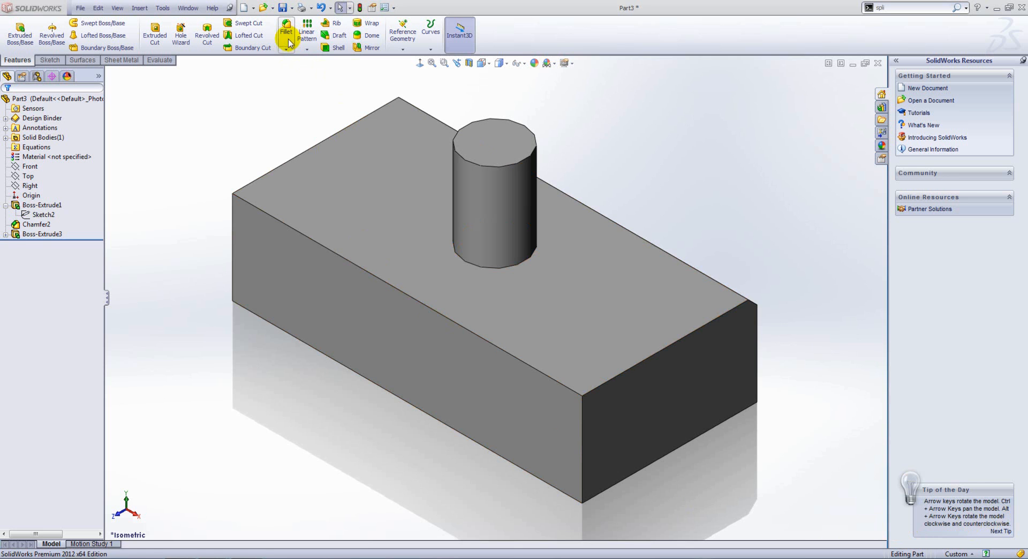
{"action": "left_click", "coordinate": [286, 31]}
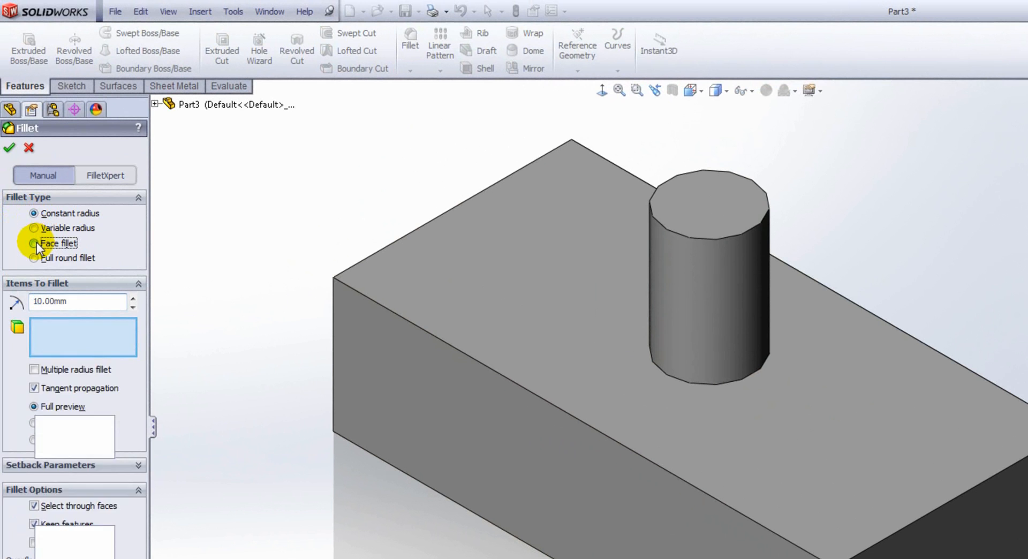
{"action": "left_click", "coordinate": [33, 244]}
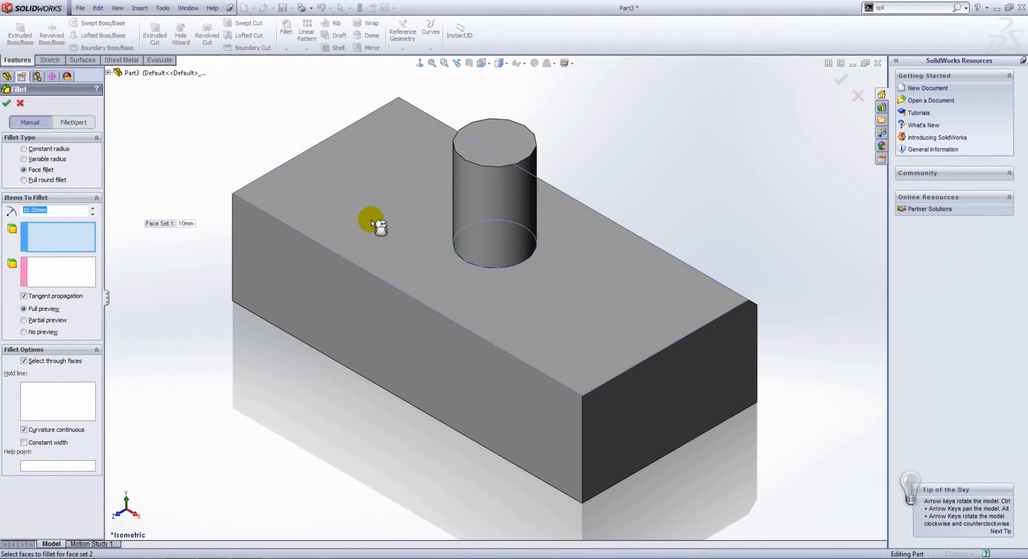
{"action": "left_click", "coordinate": [374, 223]}
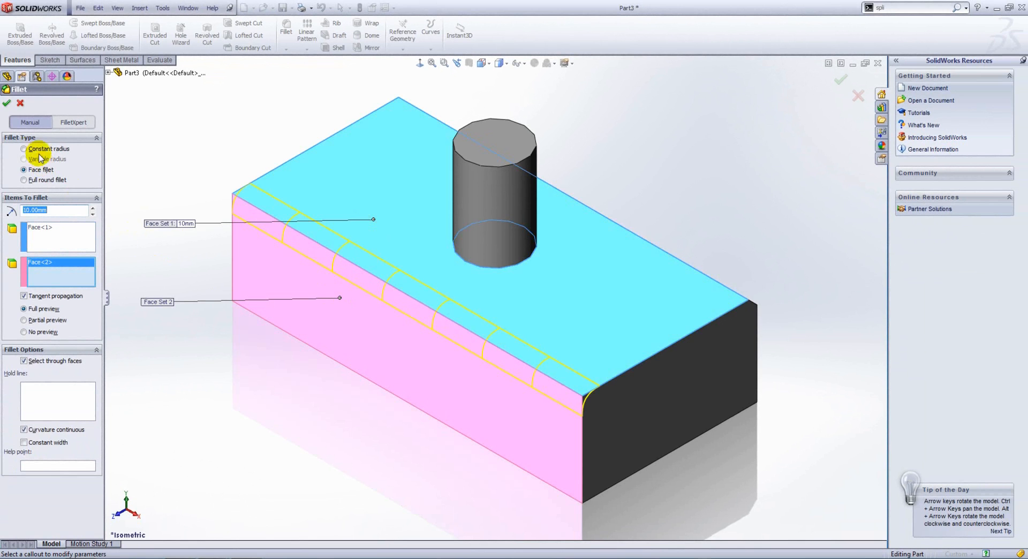
{"action": "left_click", "coordinate": [7, 103]}
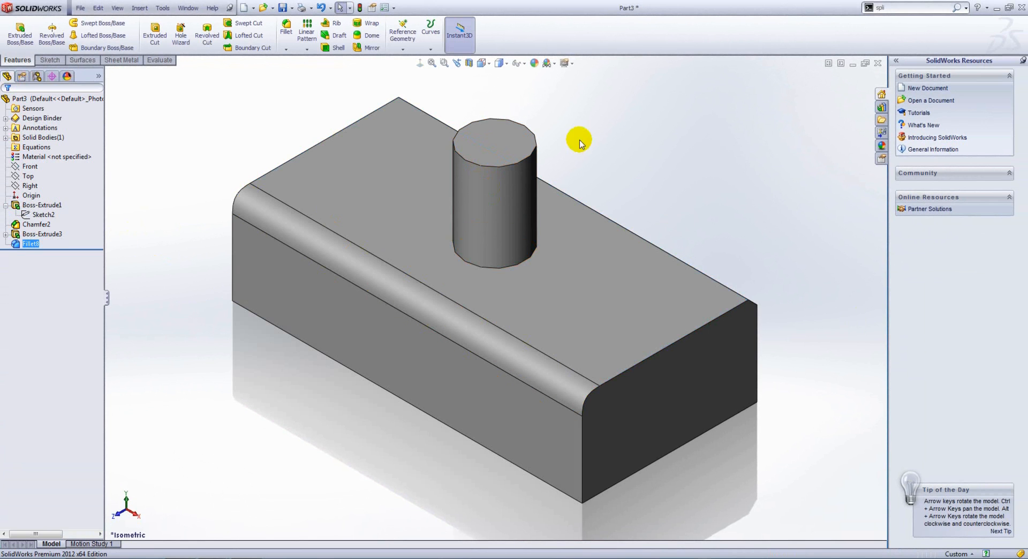
{"action": "left_click", "coordinate": [538, 285]}
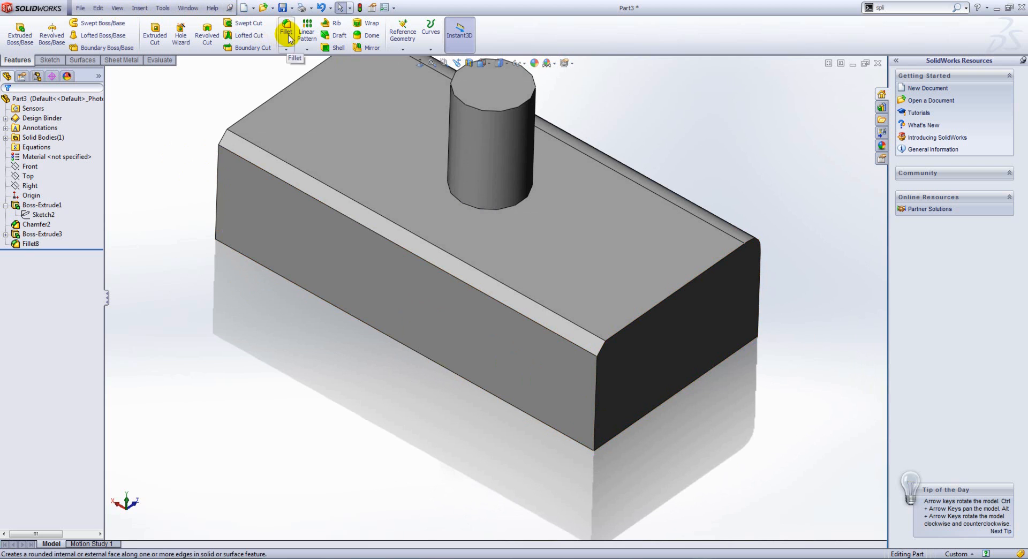
- Create a second face fillet, Fillet9, between the top face and the front face
{"action": "left_click", "coordinate": [286, 31]}
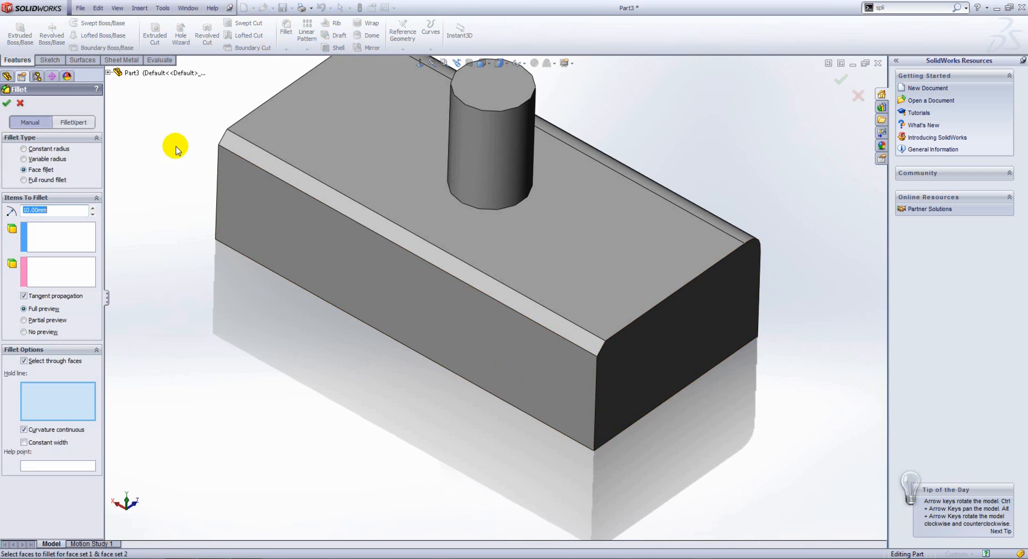
{"action": "mouse_move", "coordinate": [344, 185]}
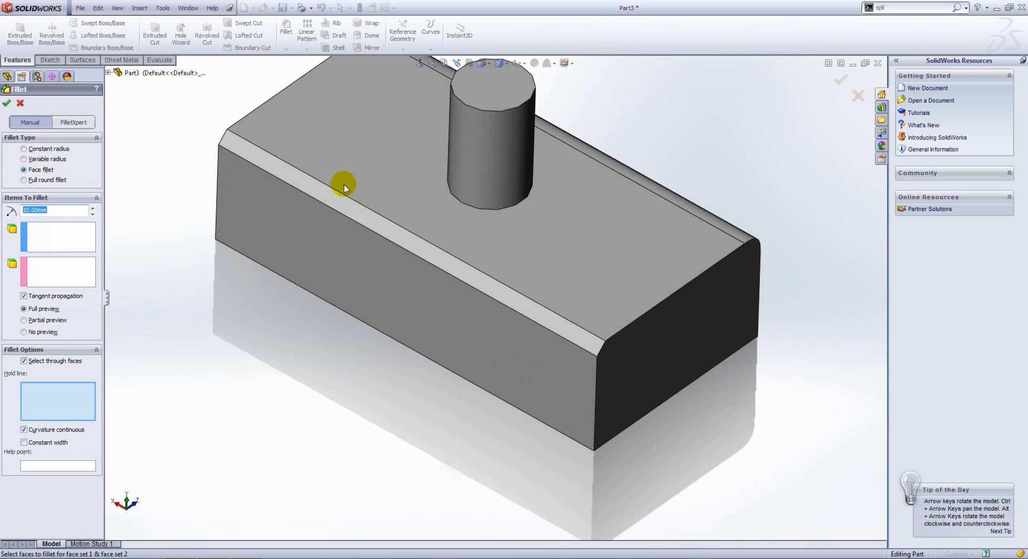
{"action": "left_click", "coordinate": [347, 170]}
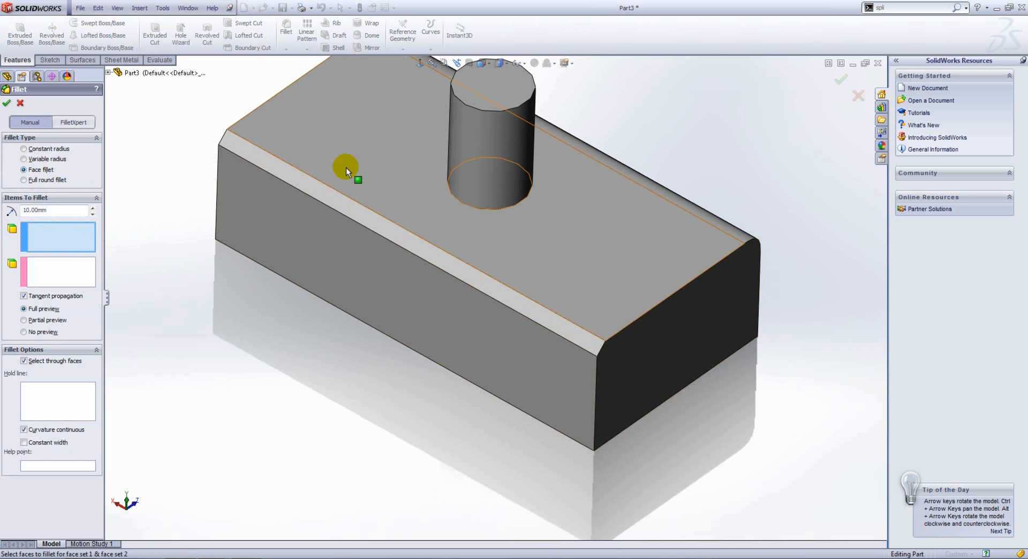
{"action": "left_click", "coordinate": [340, 167]}
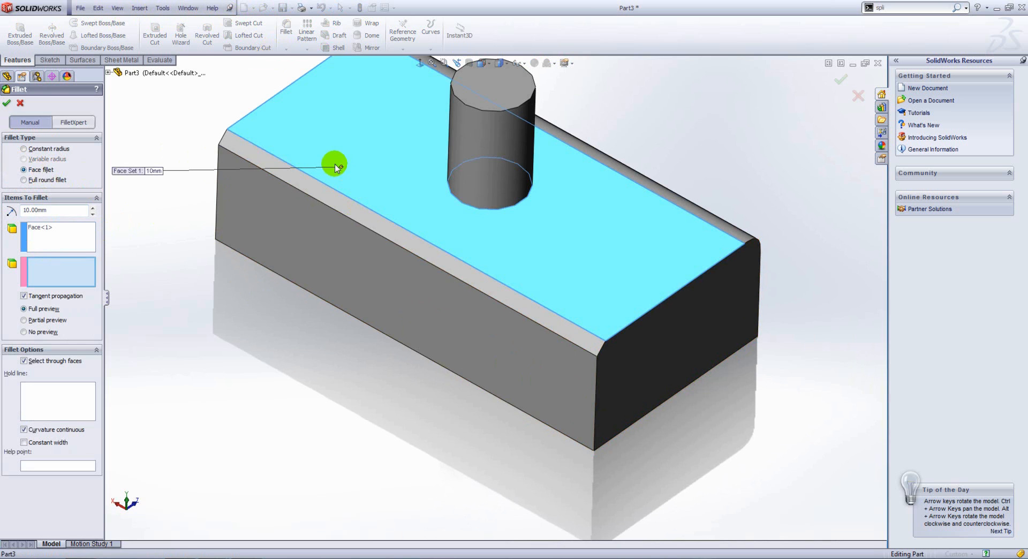
{"action": "left_click", "coordinate": [317, 239]}
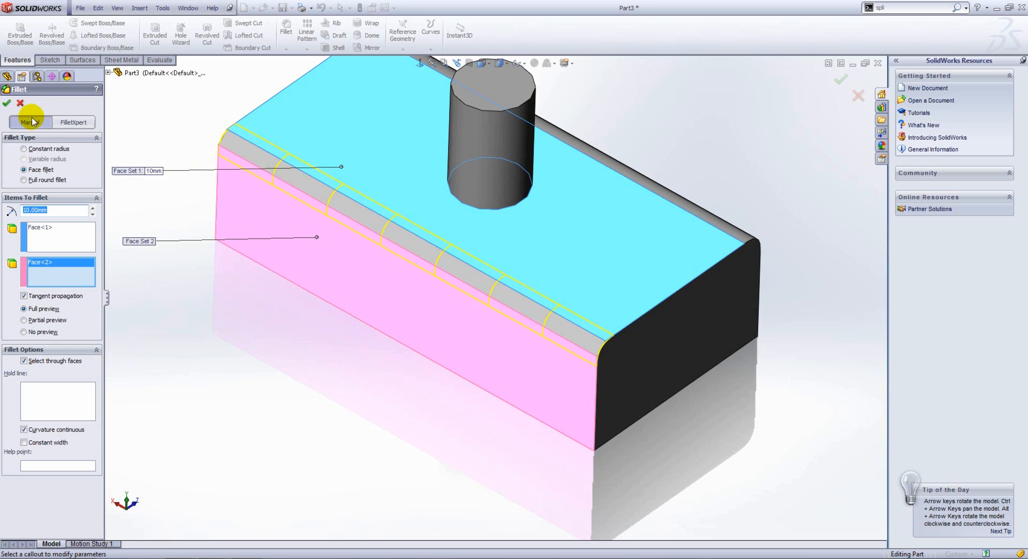
{"action": "left_click", "coordinate": [7, 104]}
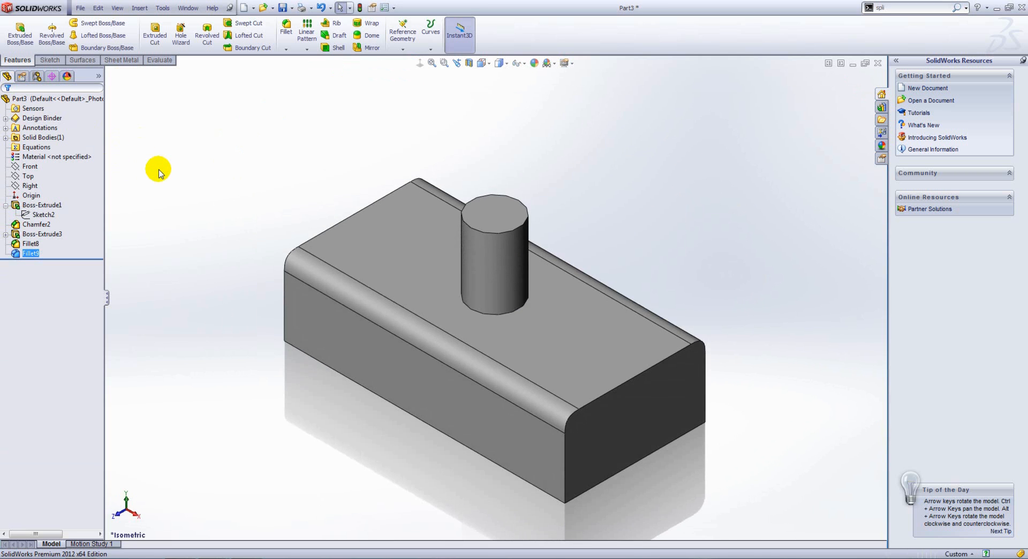
- Suppress Fillet8 and start a sketch on the block's front face for a sloped line
{"action": "right_click", "coordinate": [30, 253]}
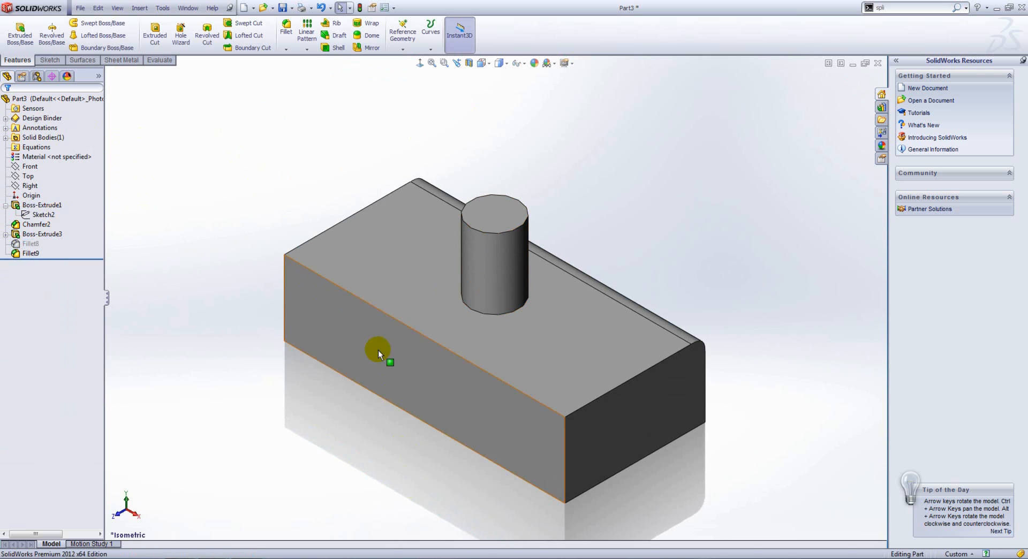
{"action": "left_click", "coordinate": [379, 349]}
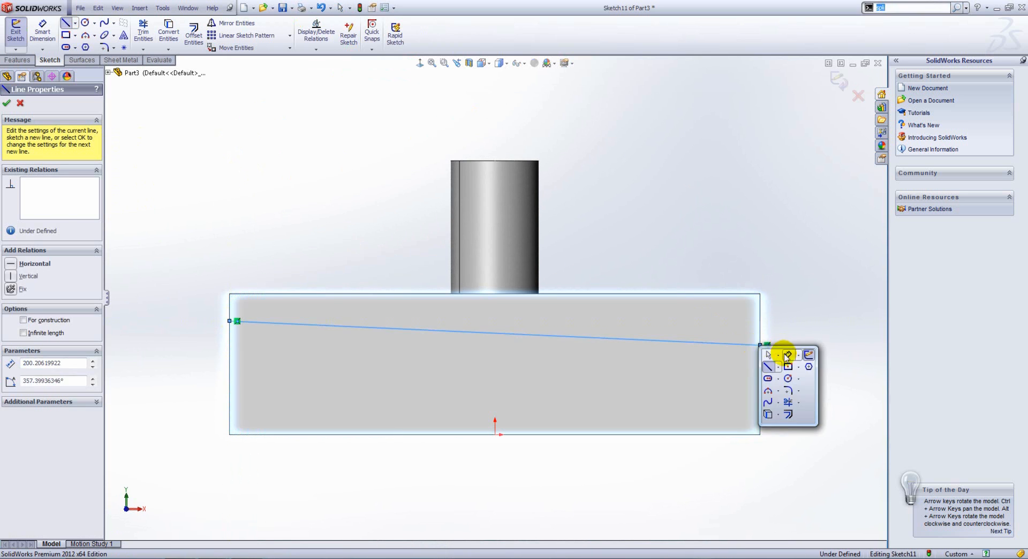
- Finish the sloped-line sketch so it can be projected as a split line
{"action": "left_click", "coordinate": [788, 354]}
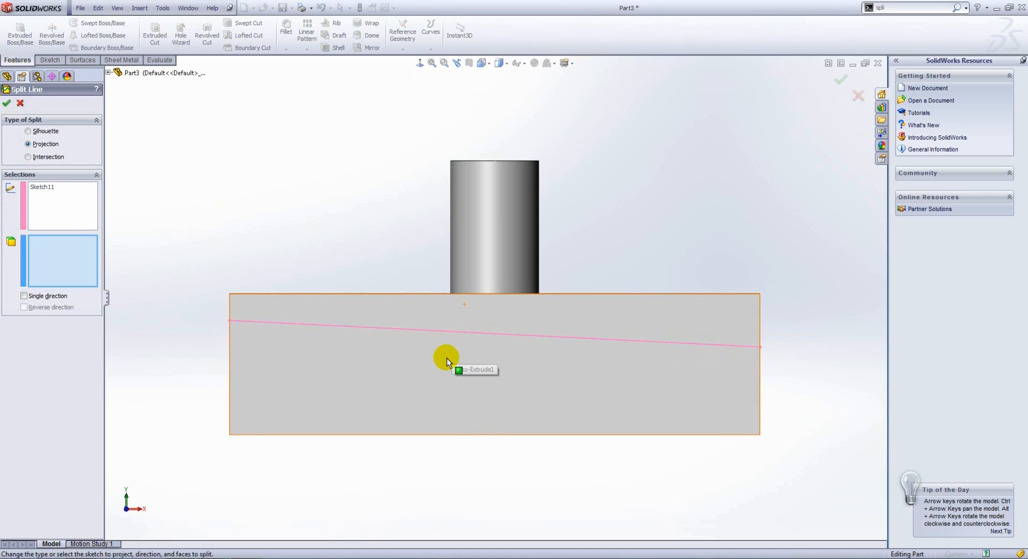
- Confirm Split Line5 across the front face and orbit to an angled 3D view
{"action": "left_click", "coordinate": [7, 102]}
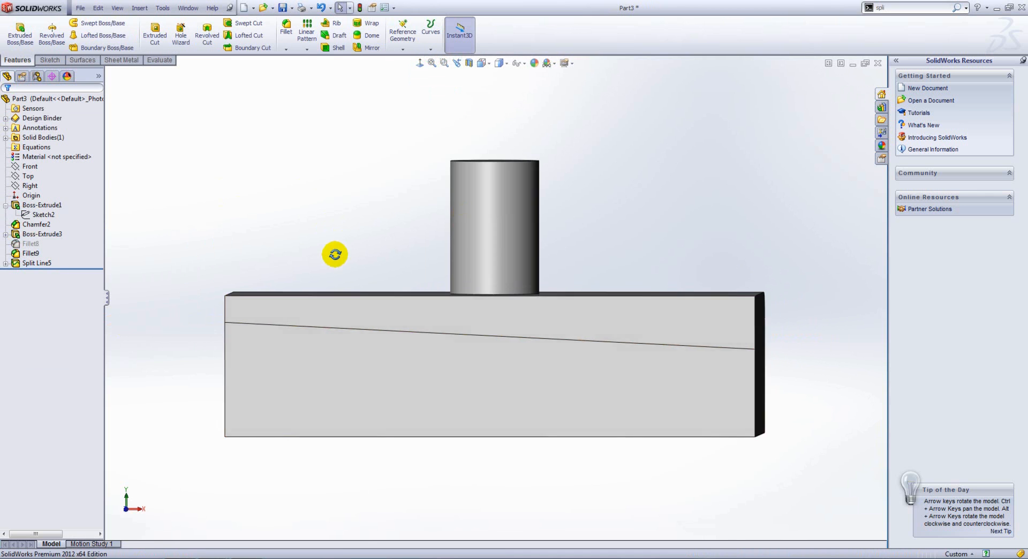
{"action": "left_click_drag", "start_coordinate": [334, 254], "coordinate": [322, 268]}
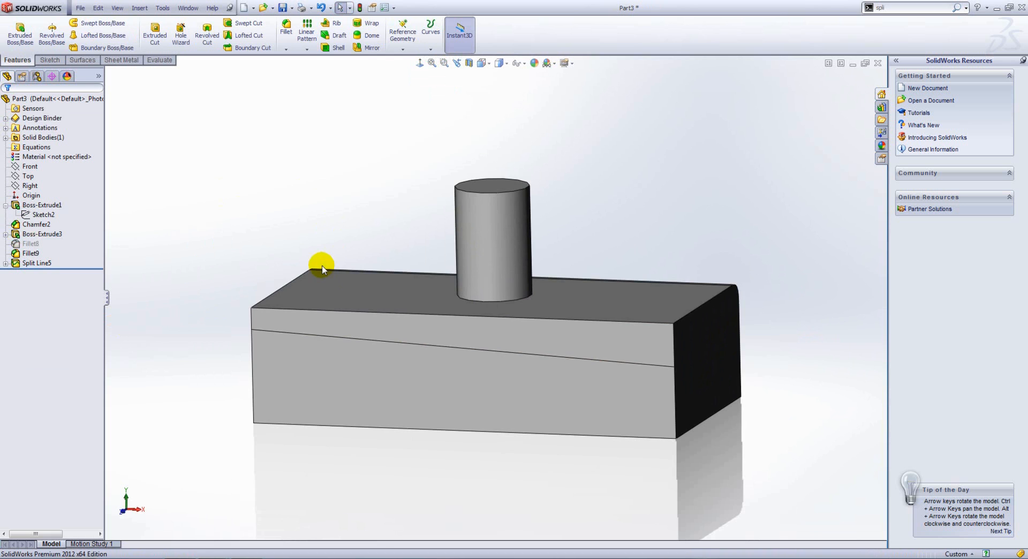
{"action": "left_click_drag", "start_coordinate": [321, 266], "coordinate": [360, 389]}
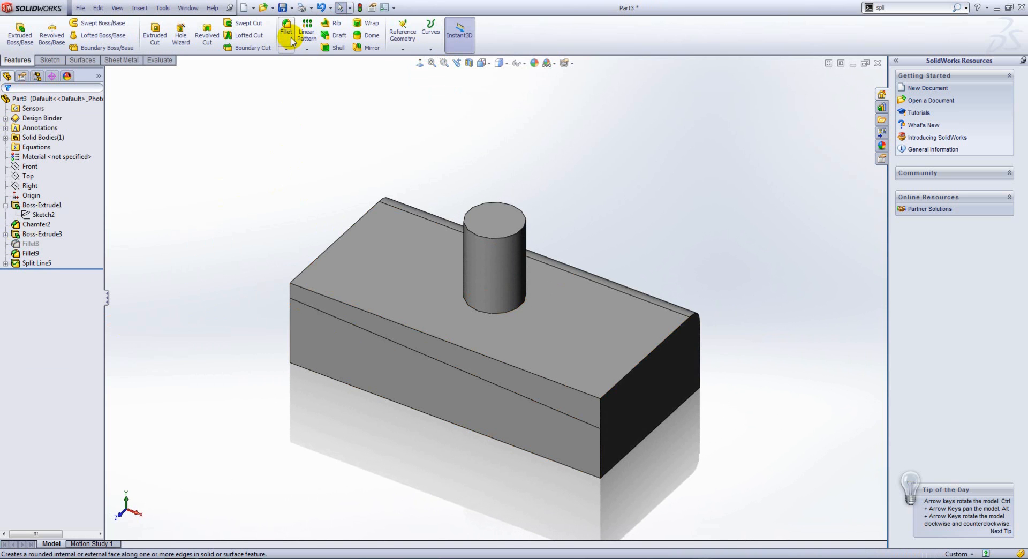
- Create a face fillet between the top face and upper front band, held to the split edge
{"action": "left_click", "coordinate": [286, 31]}
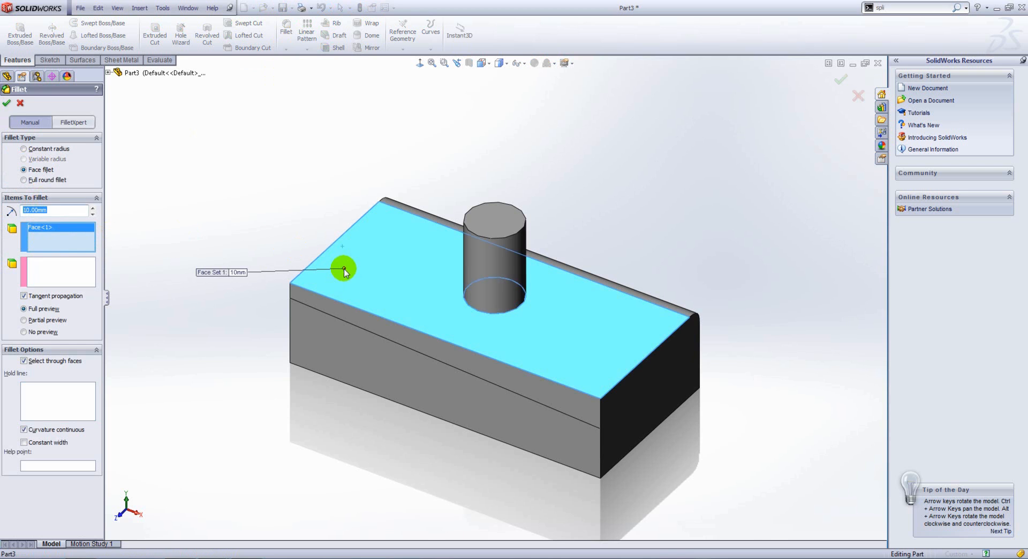
{"action": "left_click", "coordinate": [337, 314]}
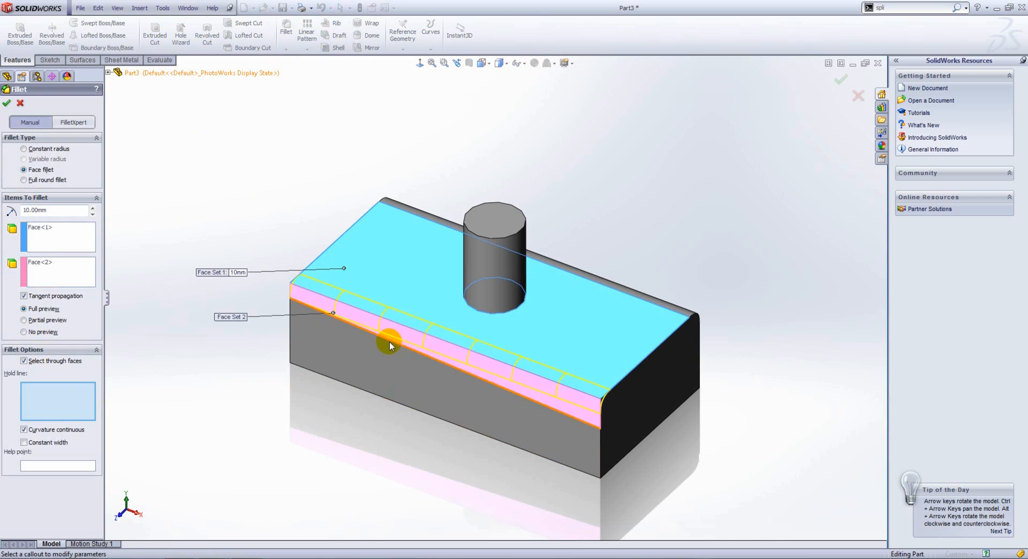
{"action": "left_click", "coordinate": [347, 327]}
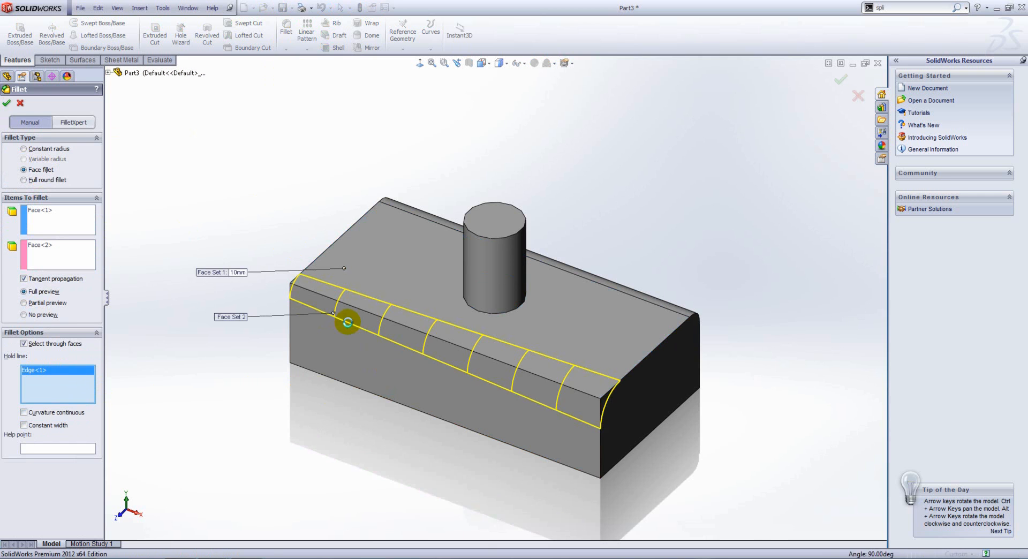
{"action": "left_click", "coordinate": [5, 102]}
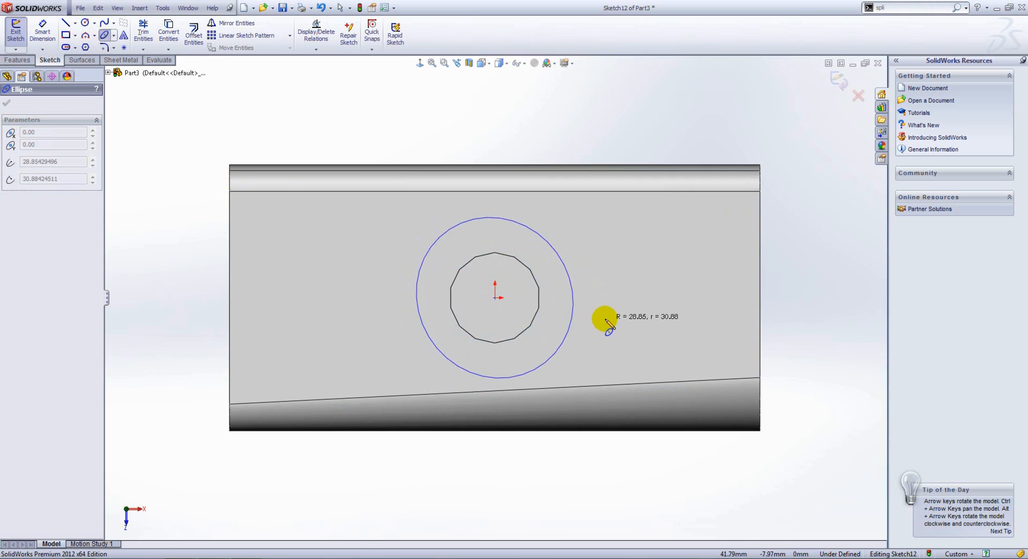
- Finish the ellipse sketch around the post and start a split line from the slanted sketch
{"action": "left_click", "coordinate": [15, 33]}
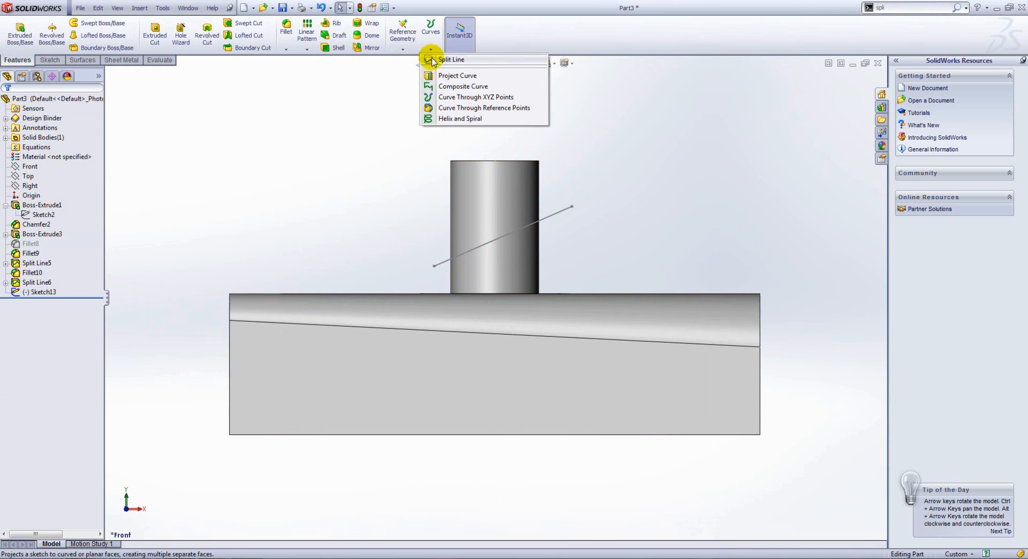
{"action": "left_click", "coordinate": [451, 60]}
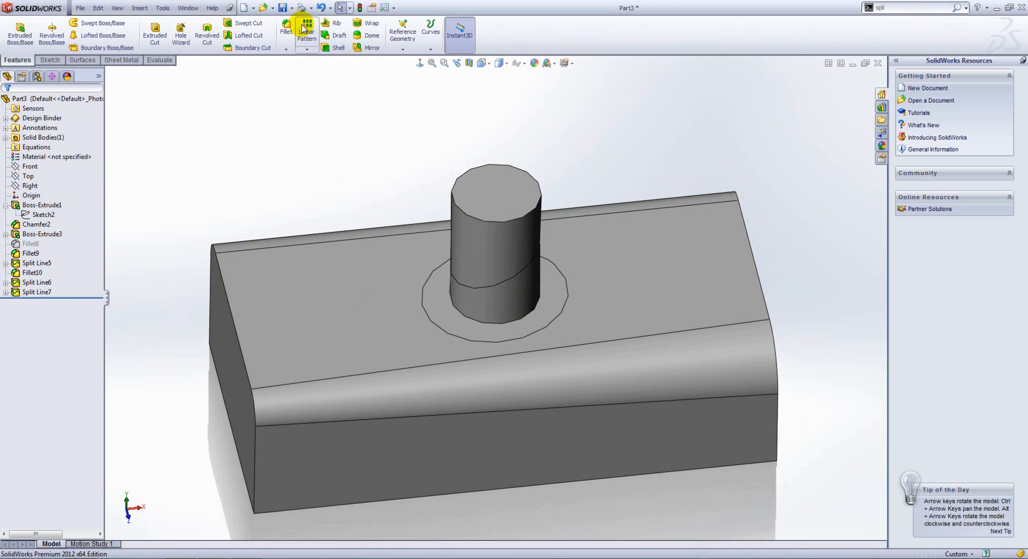
- Create curvature-continuous face fillet Fillet11 at the post base, held to both split edges
{"action": "left_click", "coordinate": [285, 30]}
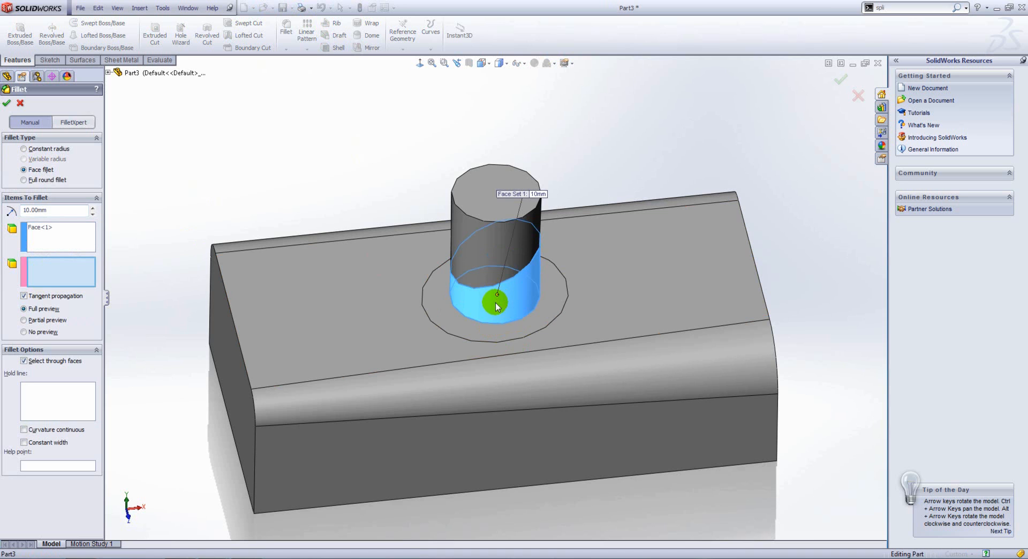
{"action": "left_click", "coordinate": [488, 325]}
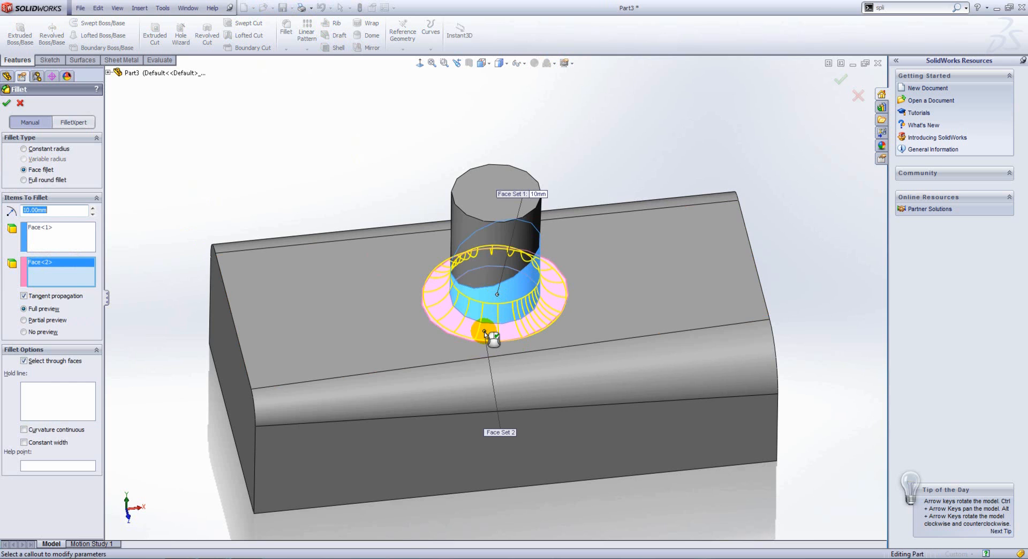
{"action": "left_click_drag", "start_coordinate": [491, 337], "coordinate": [513, 399]}
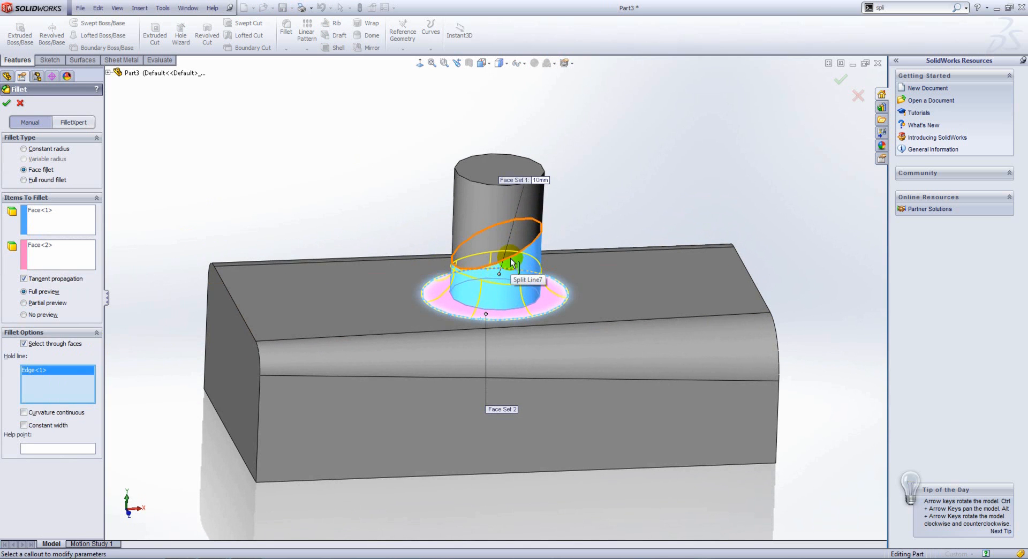
{"action": "left_click", "coordinate": [518, 262]}
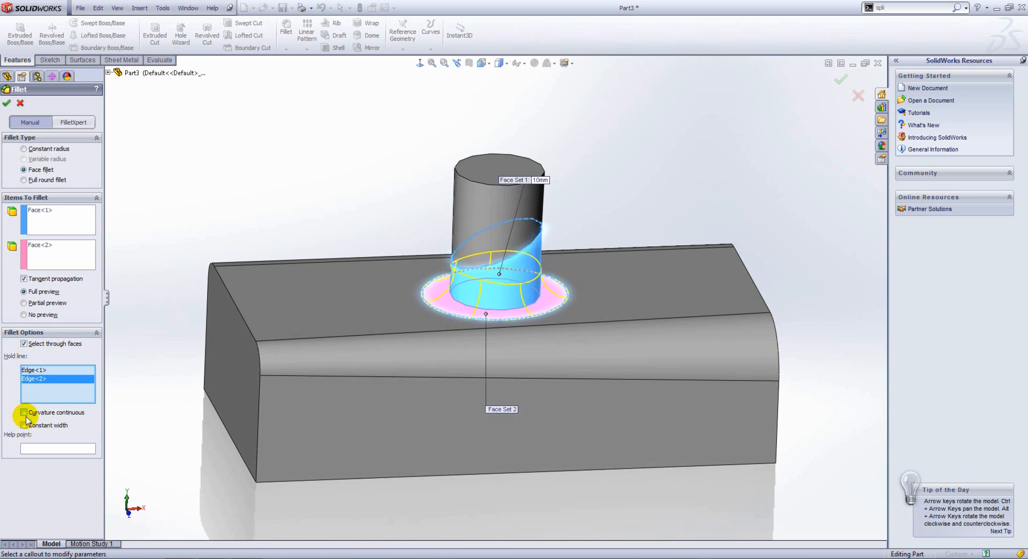
{"action": "left_click", "coordinate": [25, 413]}
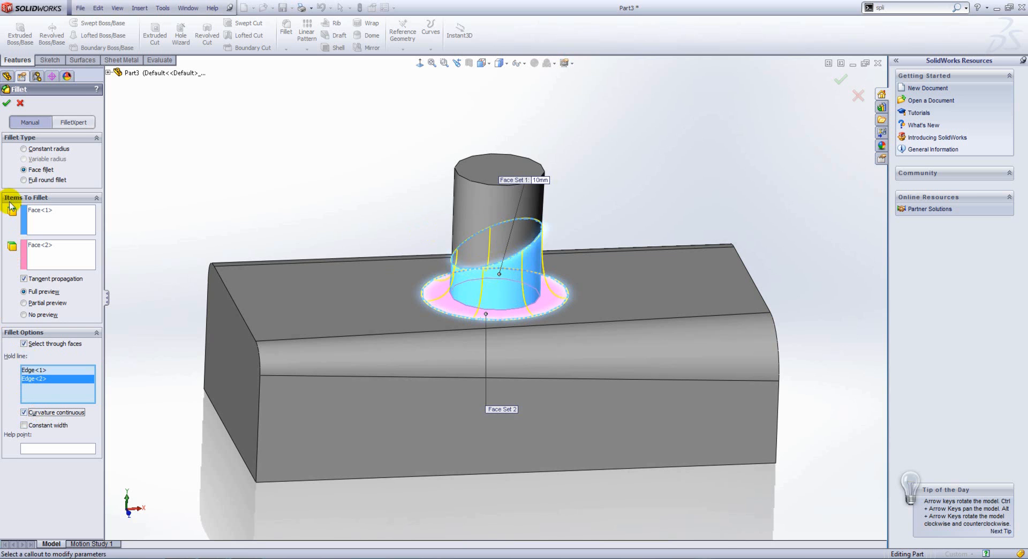
{"action": "left_click", "coordinate": [6, 103]}
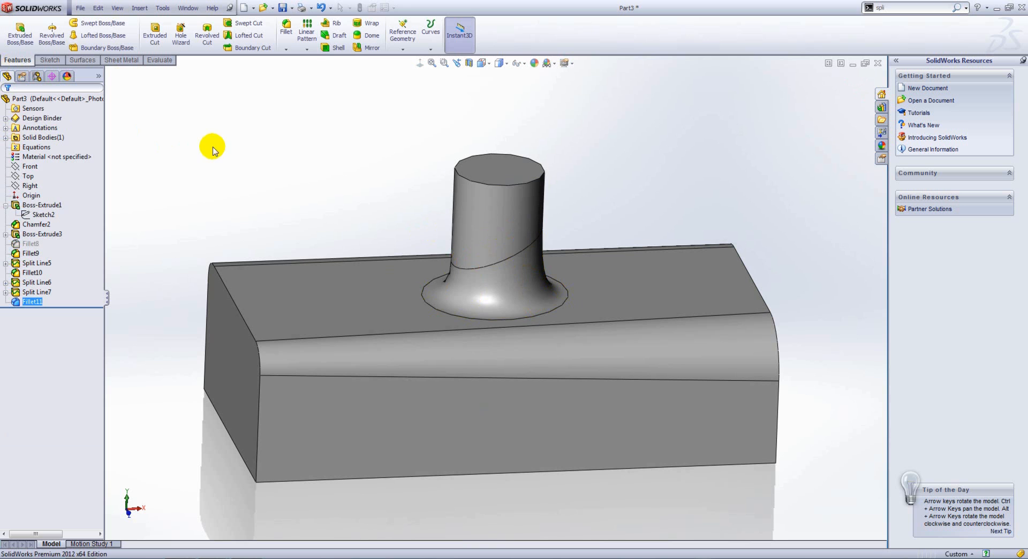